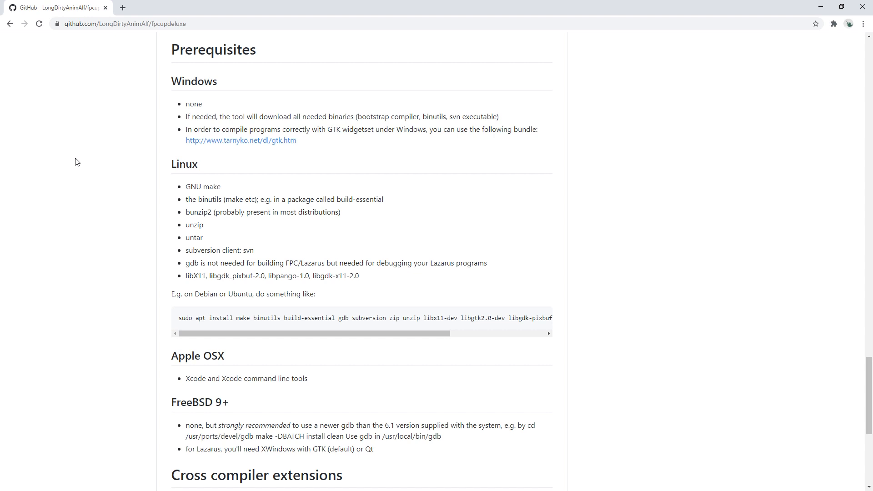
pyautogui.moveTo(81, 164)
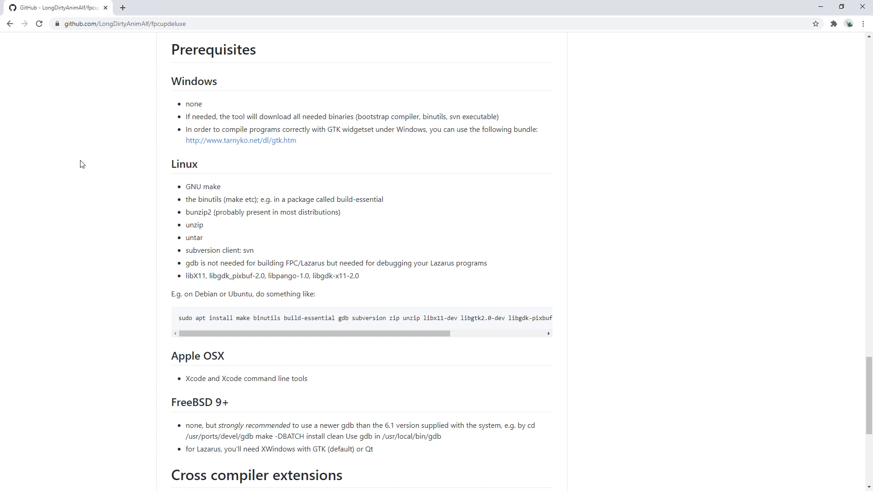
pyautogui.moveTo(108, 277)
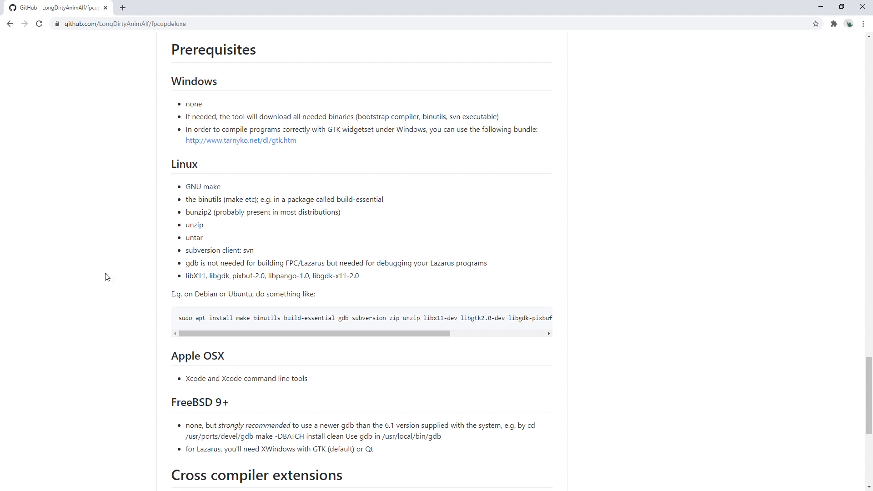
pyautogui.moveTo(89, 169)
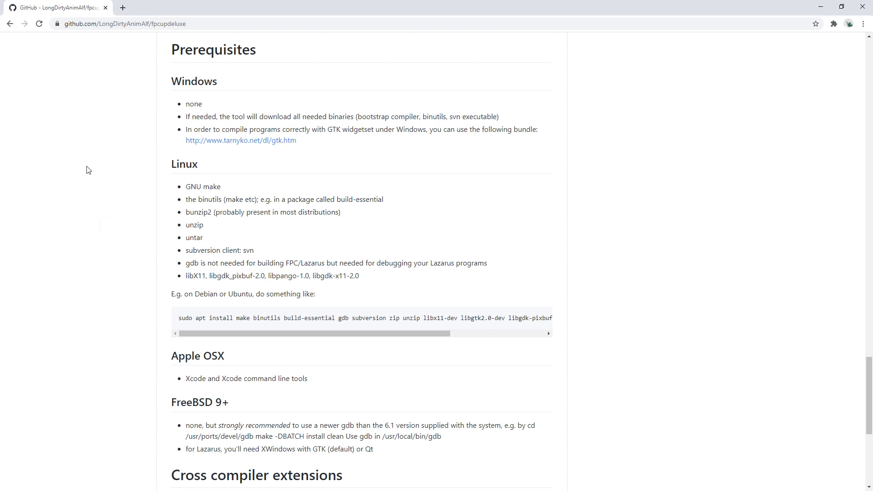
pyautogui.moveTo(107, 91)
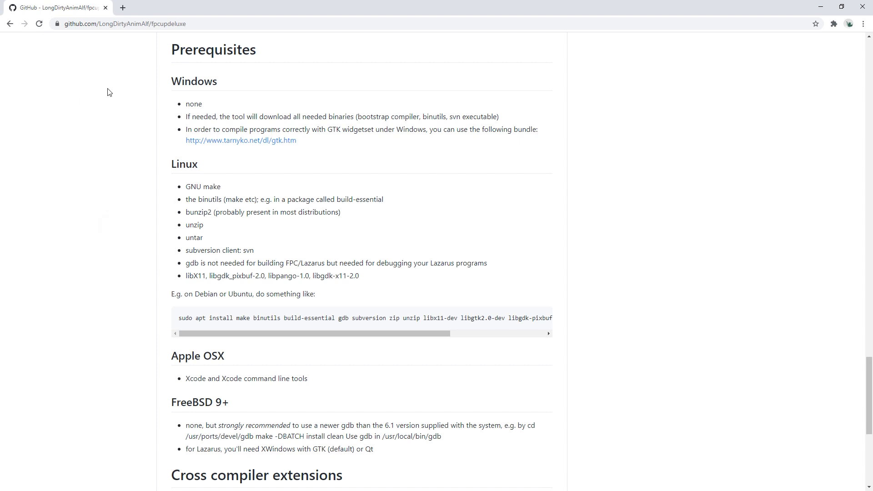
# Search Google for 'fpcupdeluxe' in a new browser tab.
pyautogui.click(230, 8)
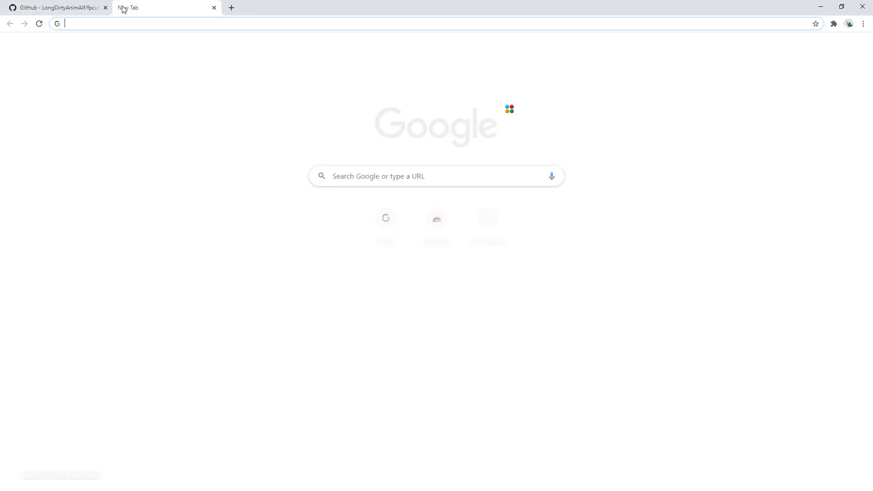
pyautogui.write('fpcupdeluxe')
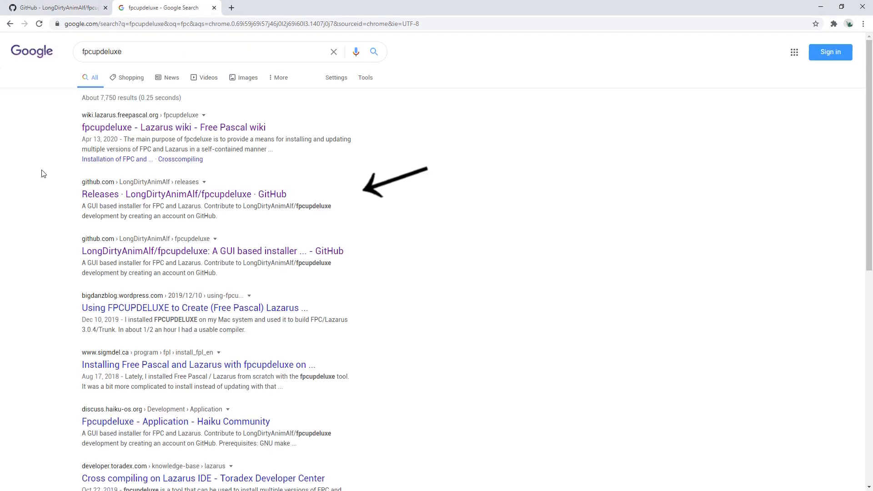
pyautogui.moveTo(427, 192)
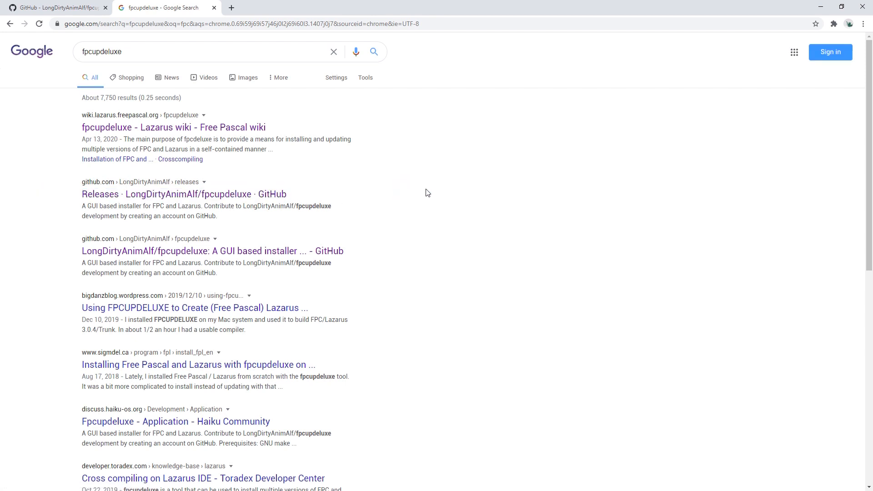
pyautogui.moveTo(192, 197)
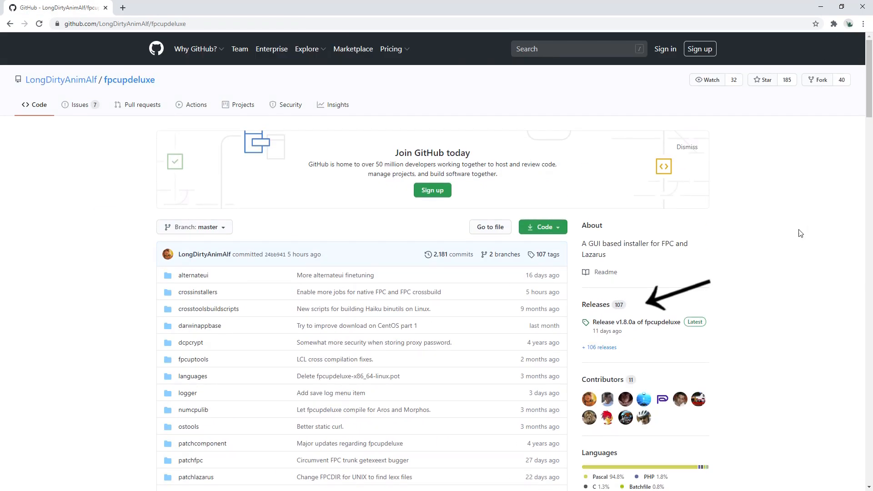
pyautogui.moveTo(689, 303)
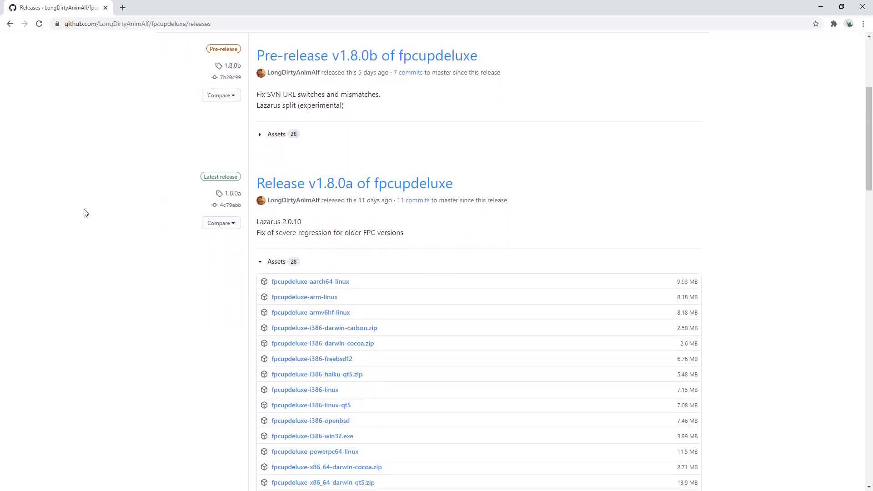
# Scroll the fpcupdeluxe releases page down to the v1.8.0a Assets list.
pyautogui.scroll(-3)
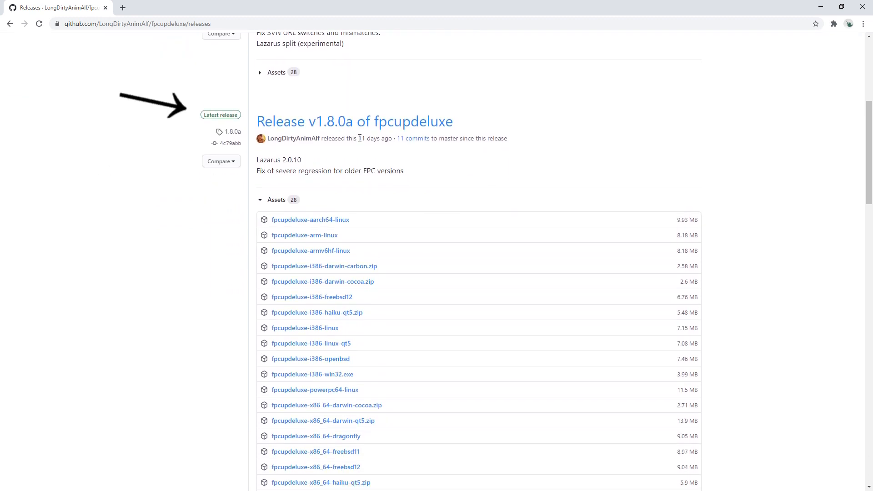
pyautogui.scroll(-3)
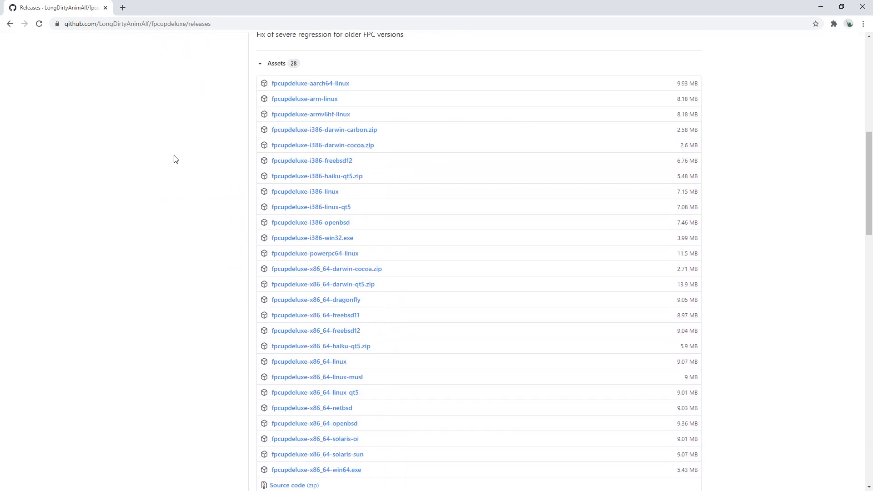
pyautogui.scroll(-3)
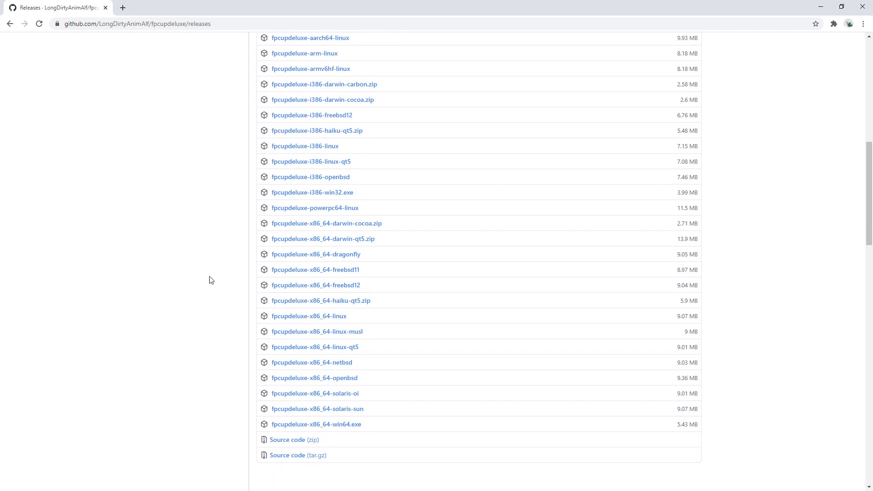
pyautogui.moveTo(196, 405)
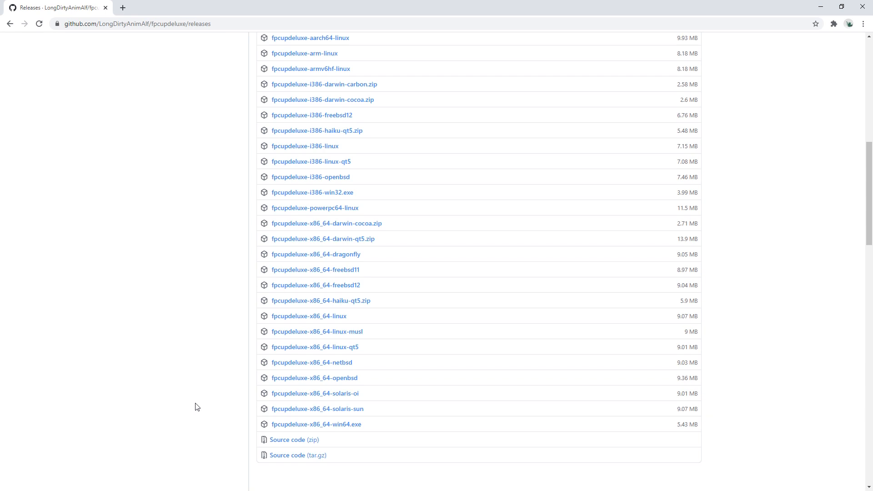
pyautogui.moveTo(300, 428)
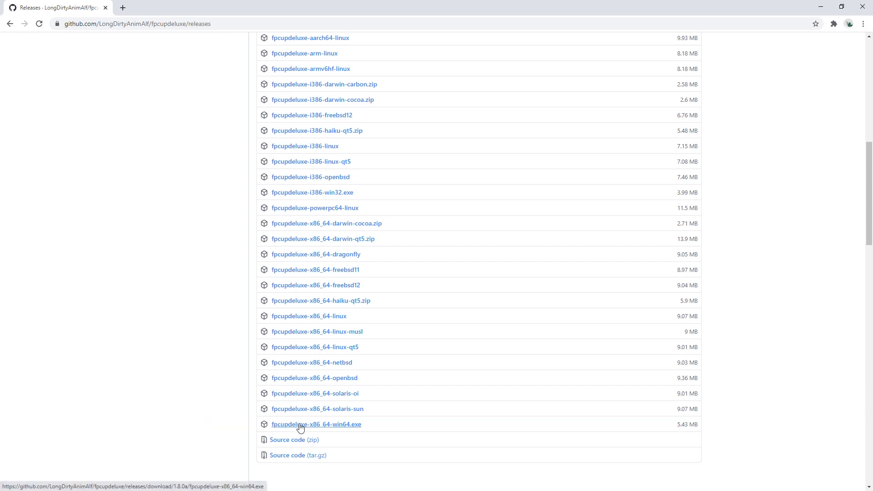
pyautogui.moveTo(328, 426)
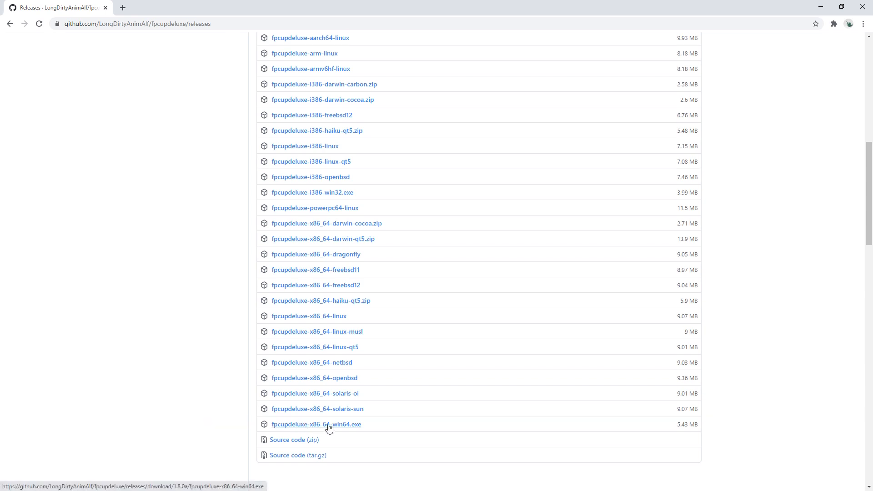
# Download fpcupdeluxe-x86_64-win64.exe and run the finished download.
pyautogui.click(316, 424)
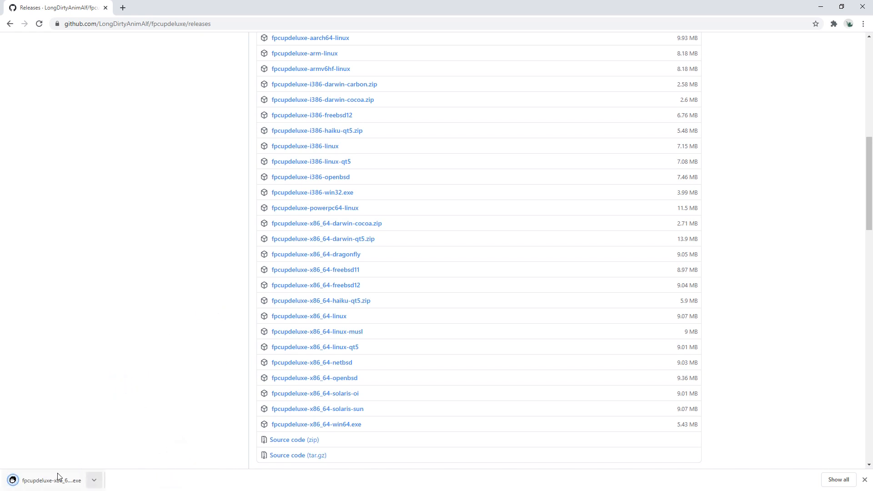
pyautogui.click(48, 481)
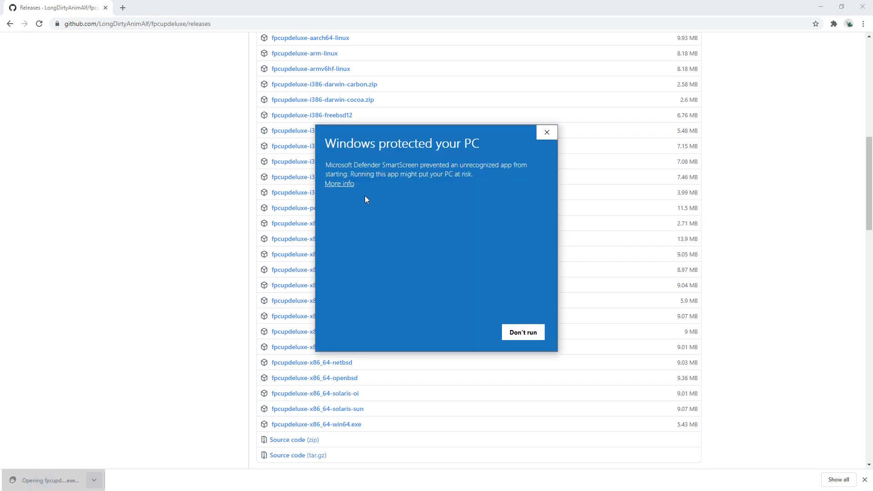
pyautogui.moveTo(412, 274)
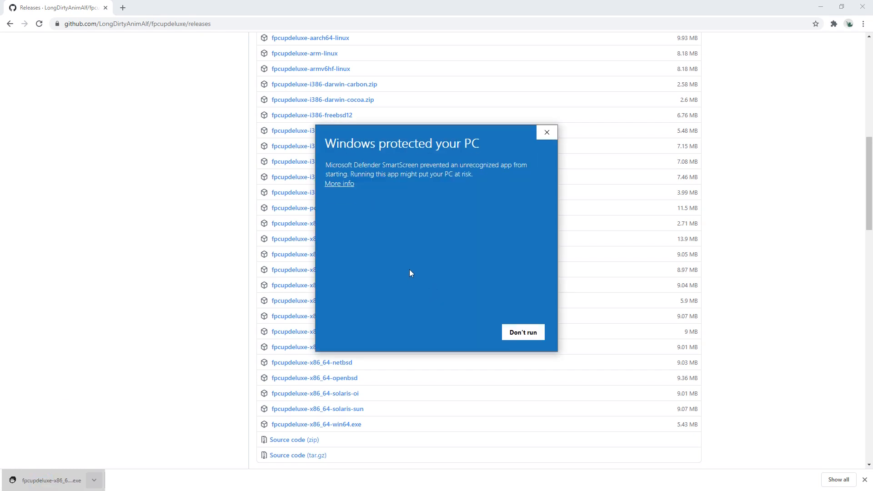
pyautogui.moveTo(385, 250)
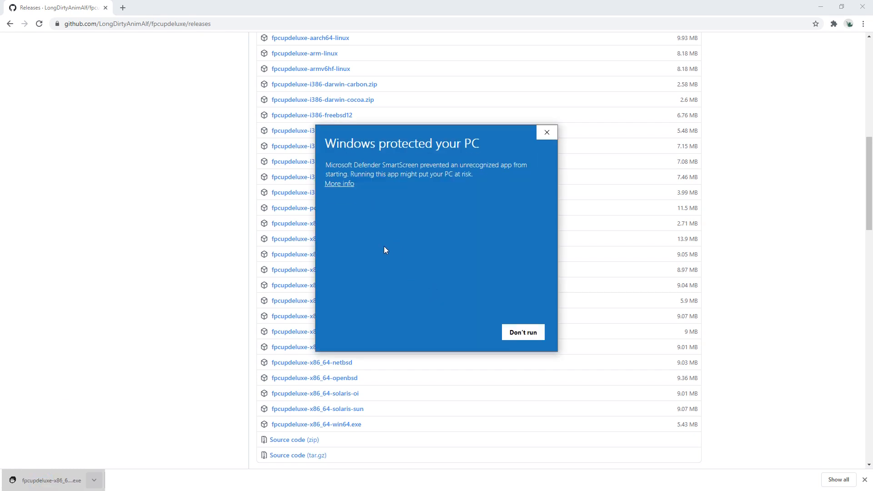
# Bypass the SmartScreen warning so FPCUPdeluxe launches.
pyautogui.click(339, 184)
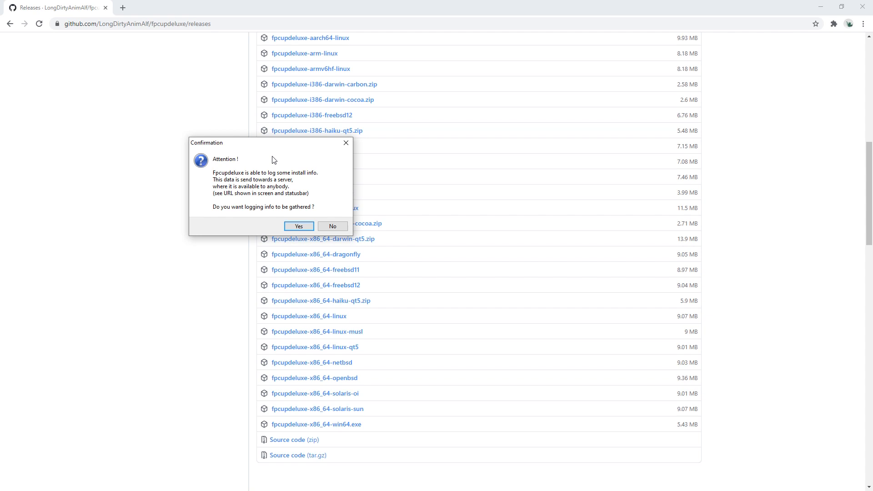
pyautogui.moveTo(273, 171)
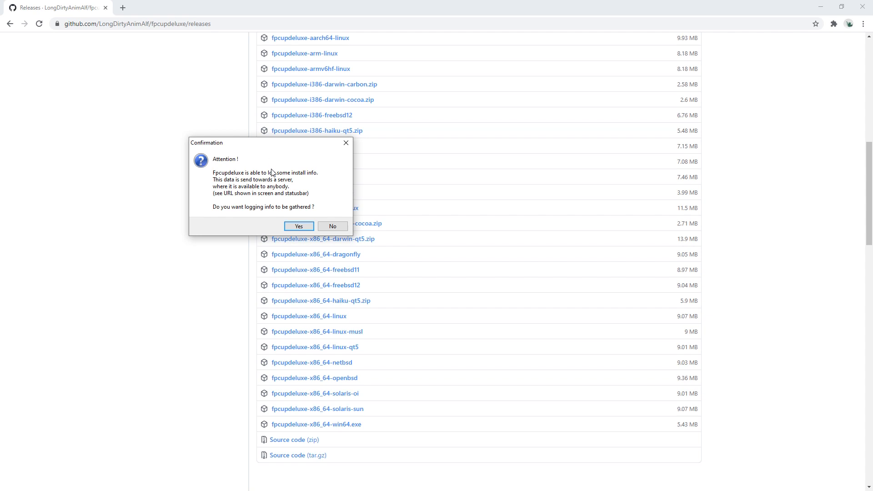
pyautogui.moveTo(294, 186)
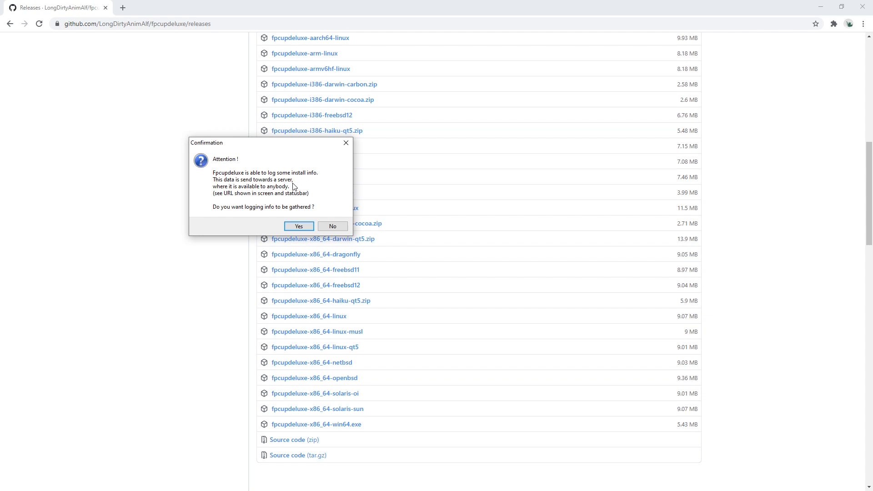
pyautogui.moveTo(259, 211)
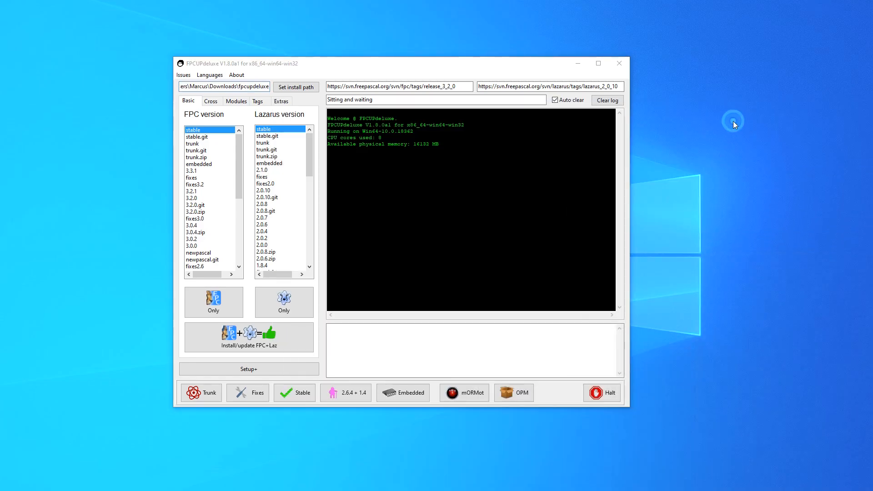
pyautogui.moveTo(733, 125)
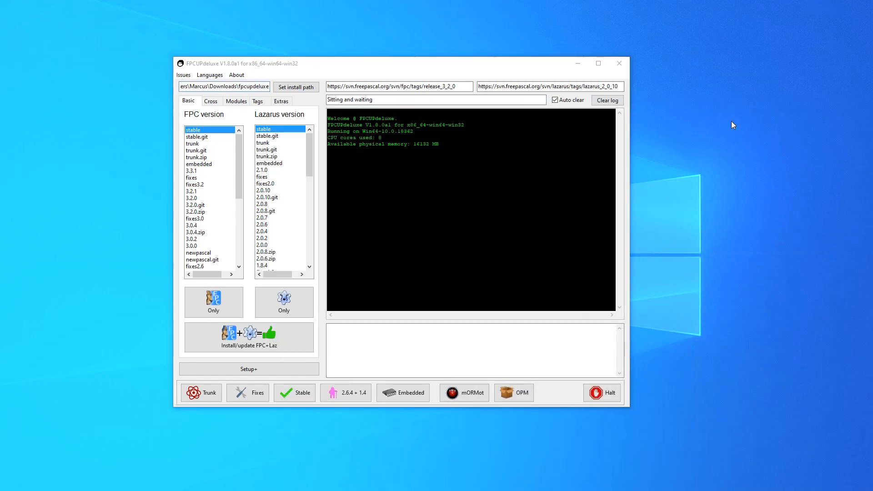
# Browse the install-path picker to the C:\lazarus folder.
pyautogui.click(296, 87)
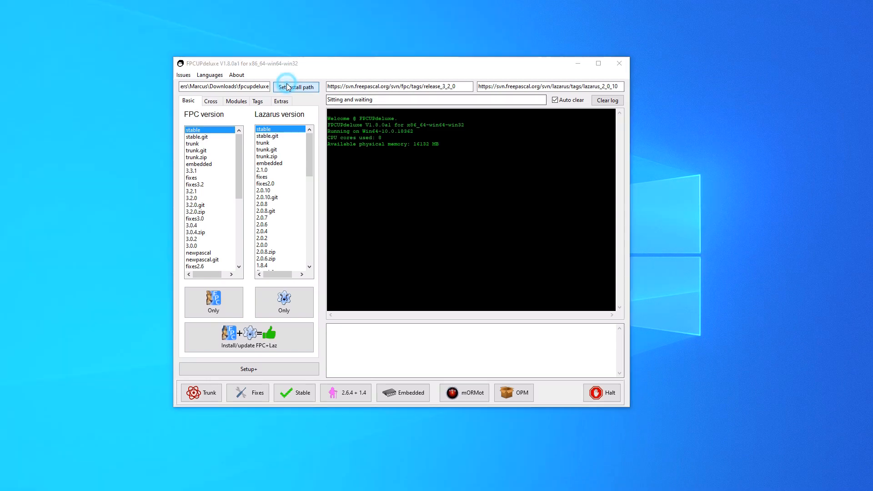
pyautogui.click(296, 87)
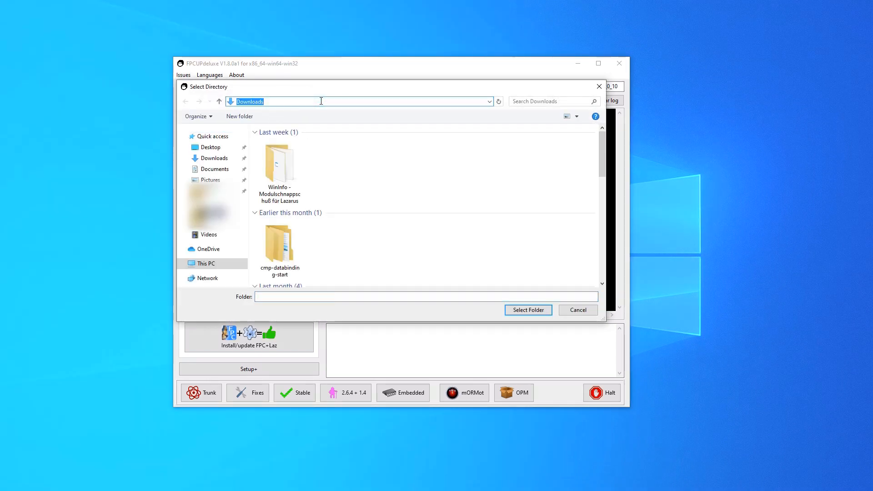
pyautogui.write('c:\\')
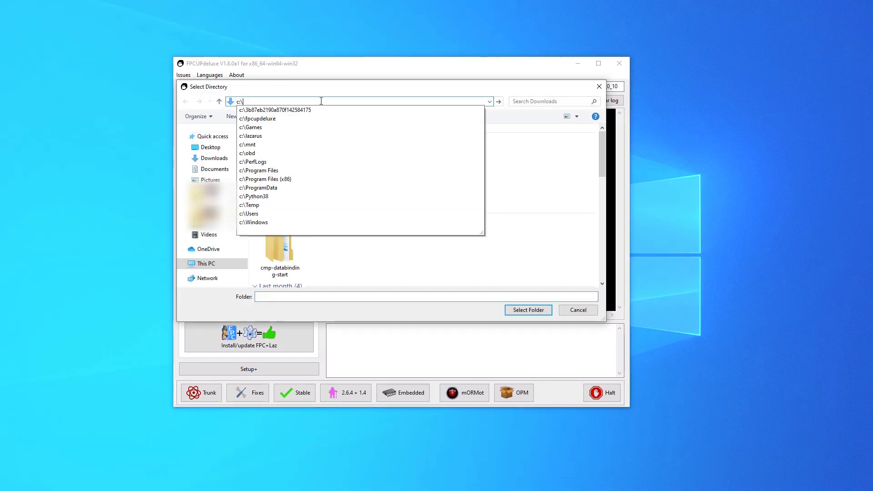
pyautogui.click(253, 136)
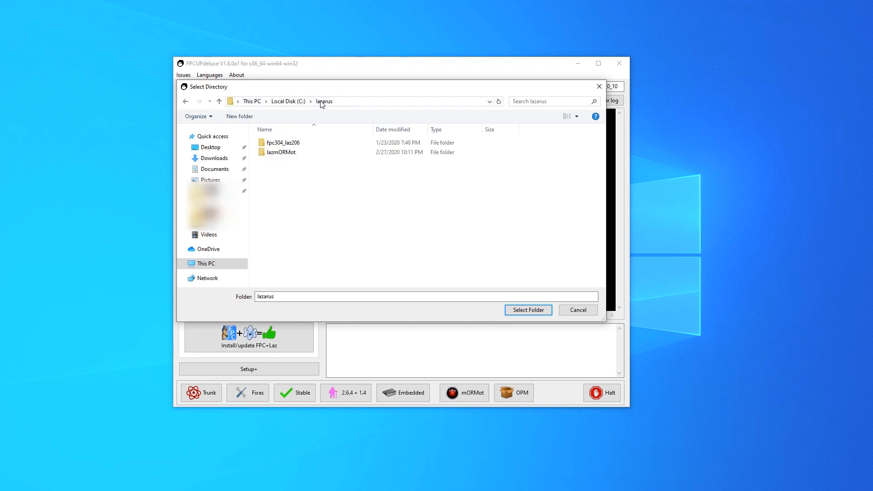
pyautogui.click(370, 85)
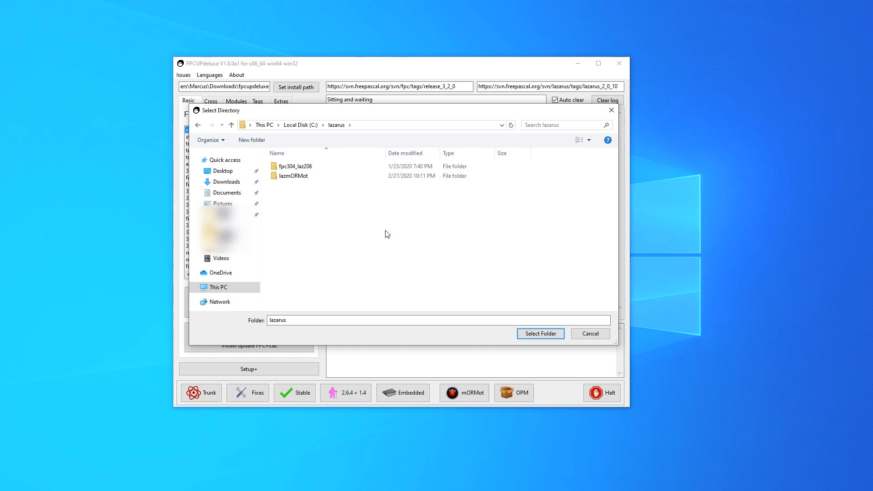
# Create a new folder named fpc320_laz2010 inside C:\lazarus.
pyautogui.click(251, 140)
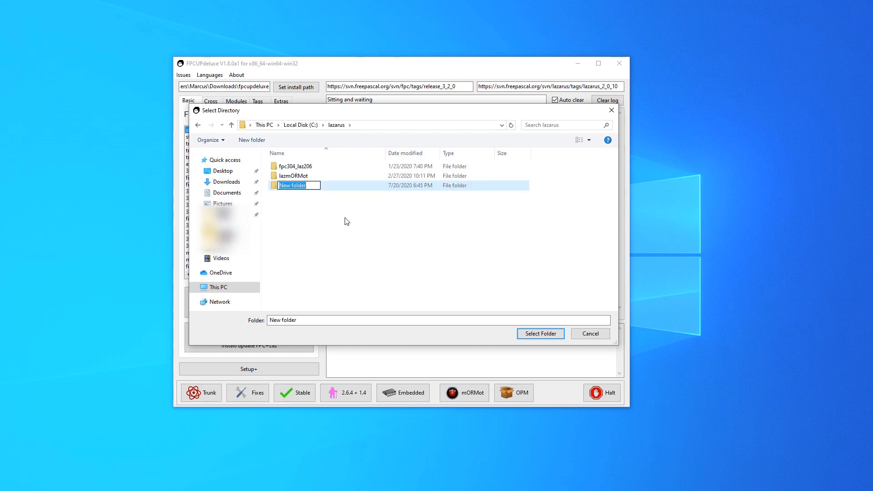
pyautogui.write('fpc')
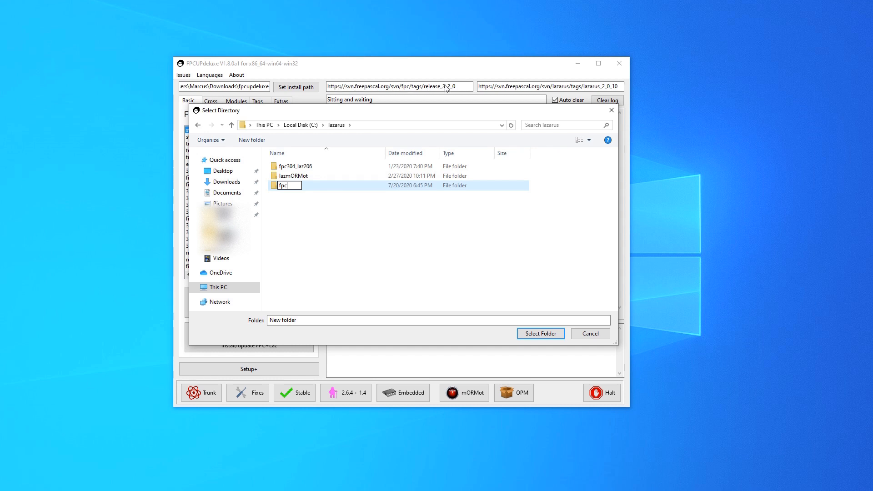
pyautogui.moveTo(441, 91)
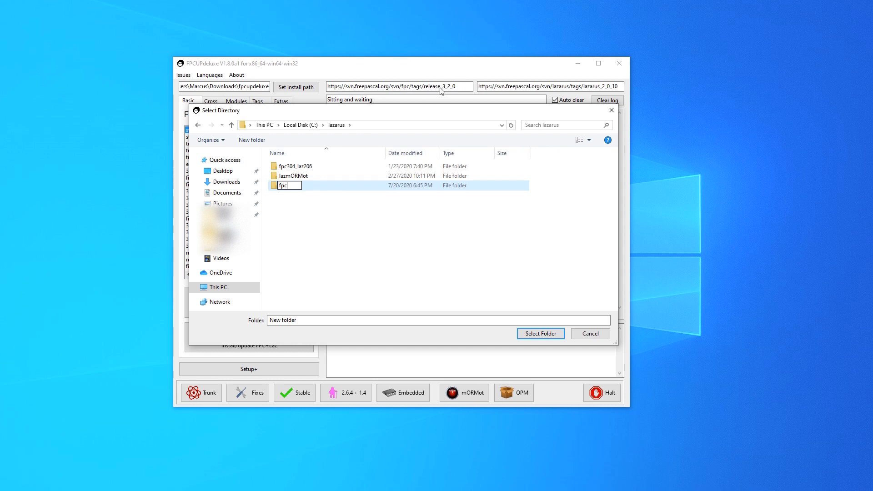
pyautogui.moveTo(359, 202)
pyautogui.write('320_laz')
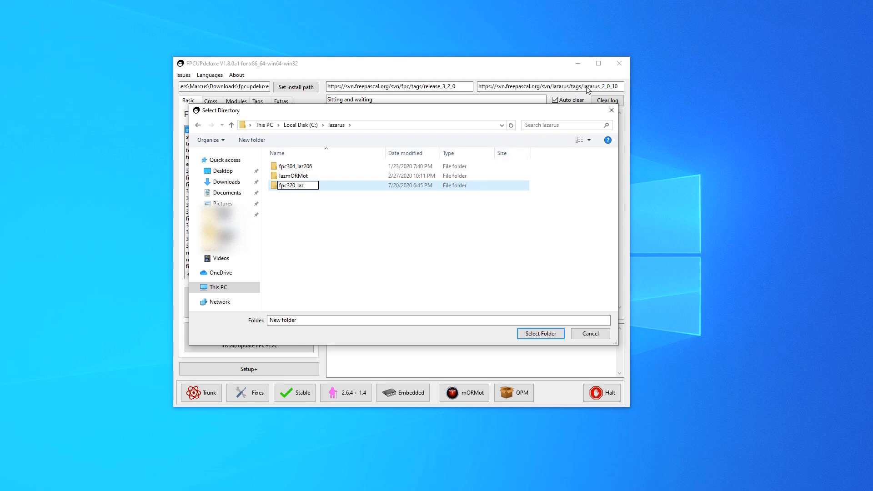
pyautogui.write('2010')
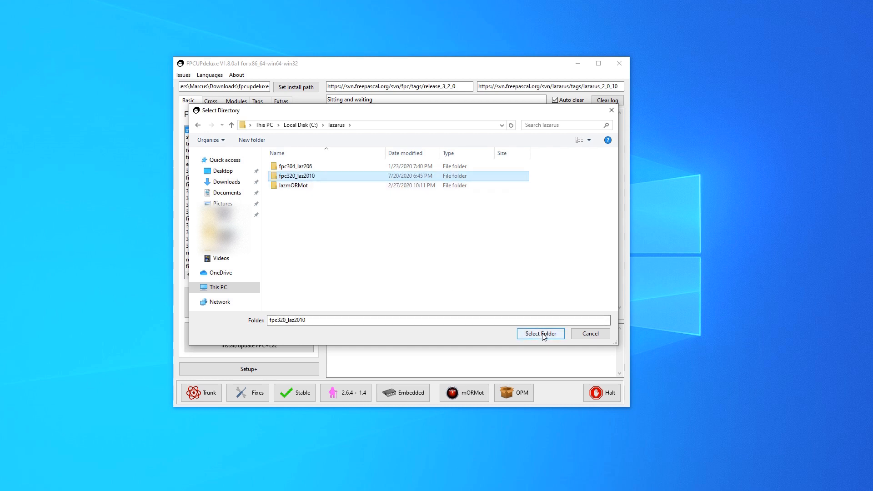
# Select fpc320_laz2010 as the install folder and install FPC 3.2.0 with Lazarus 2.0.10.
pyautogui.click(541, 333)
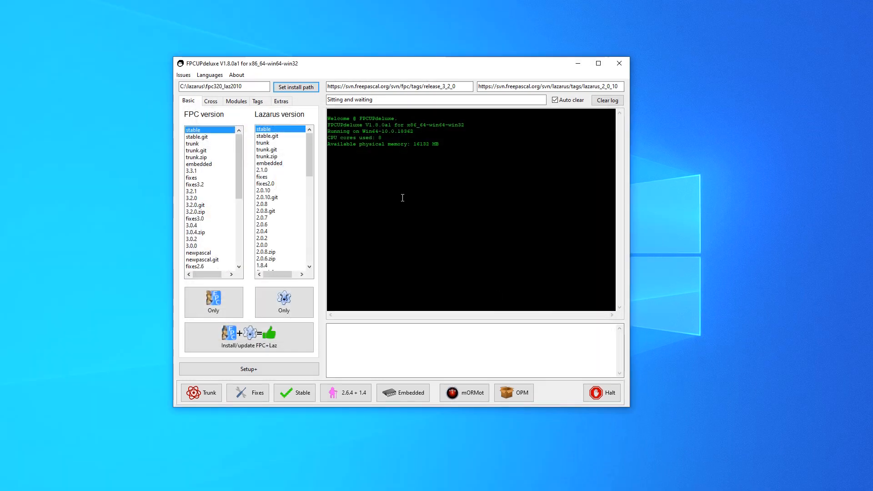
pyautogui.moveTo(394, 241)
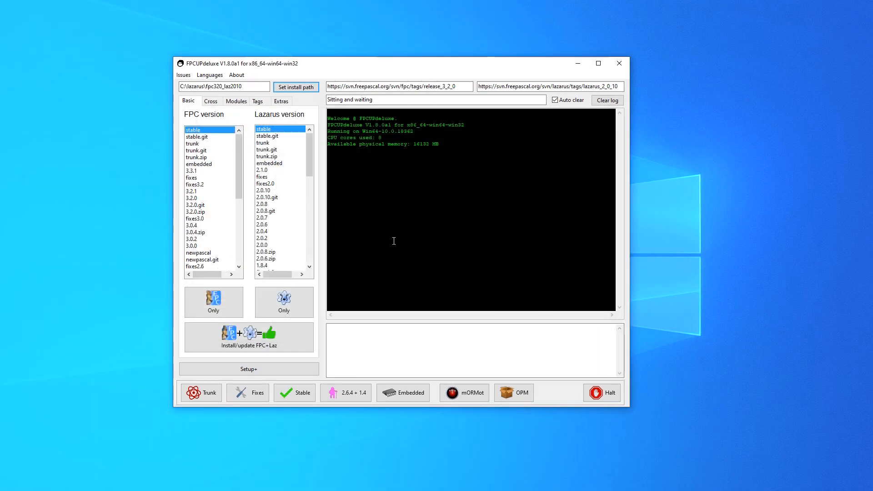
pyautogui.moveTo(267, 349)
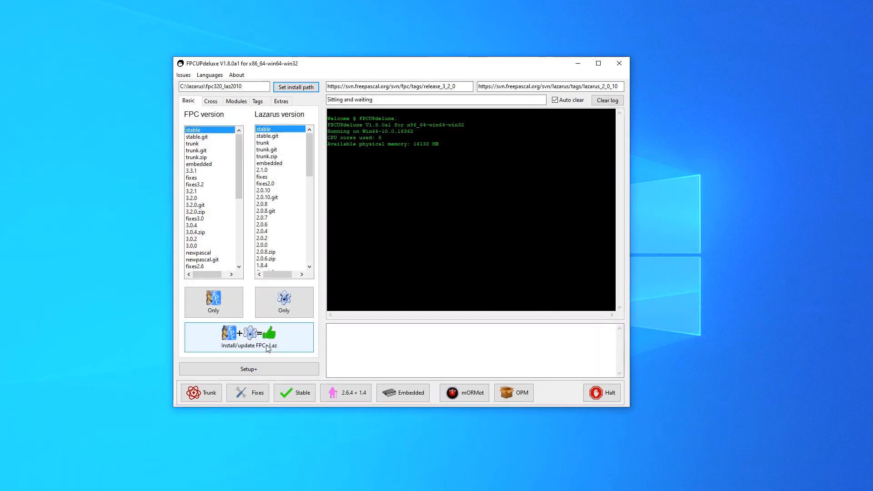
pyautogui.click(249, 337)
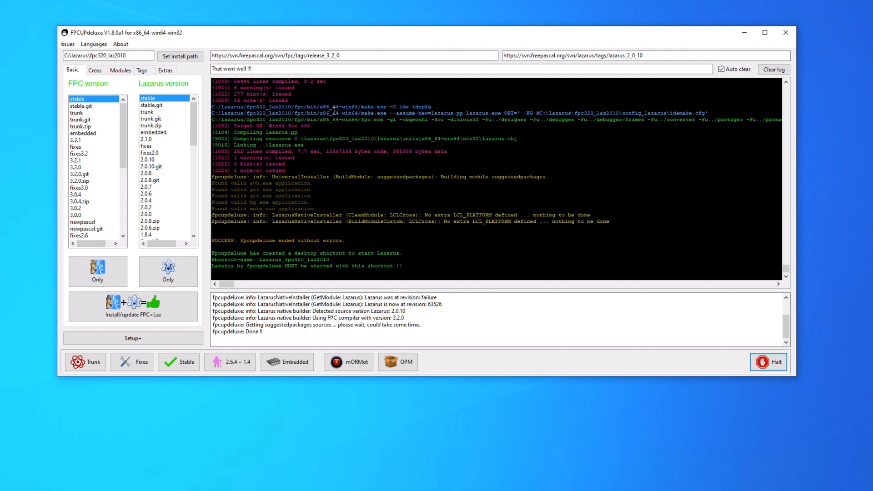
pyautogui.moveTo(318, 126)
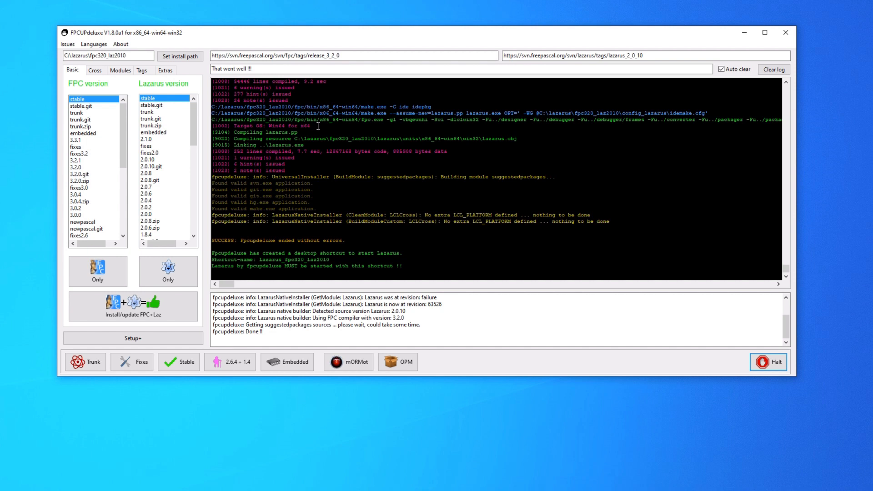
# Install the hashlib4pascal module from the Modules list.
pyautogui.click(120, 70)
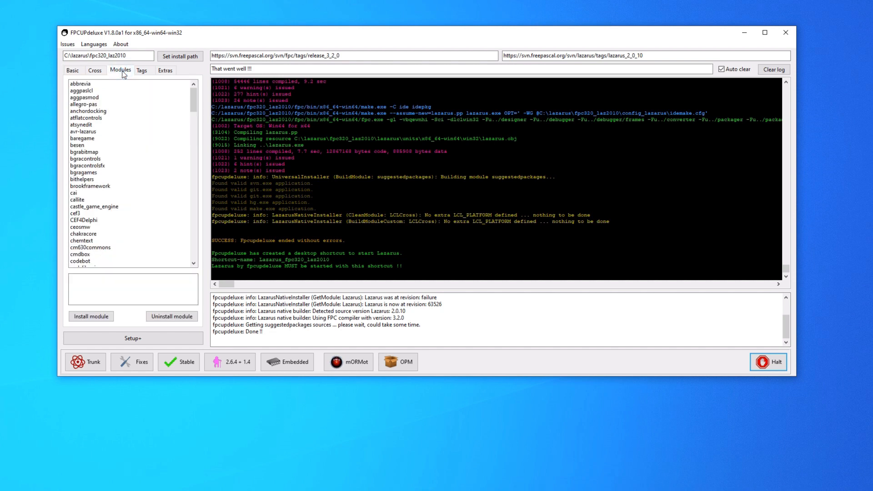
pyautogui.scroll(-3)
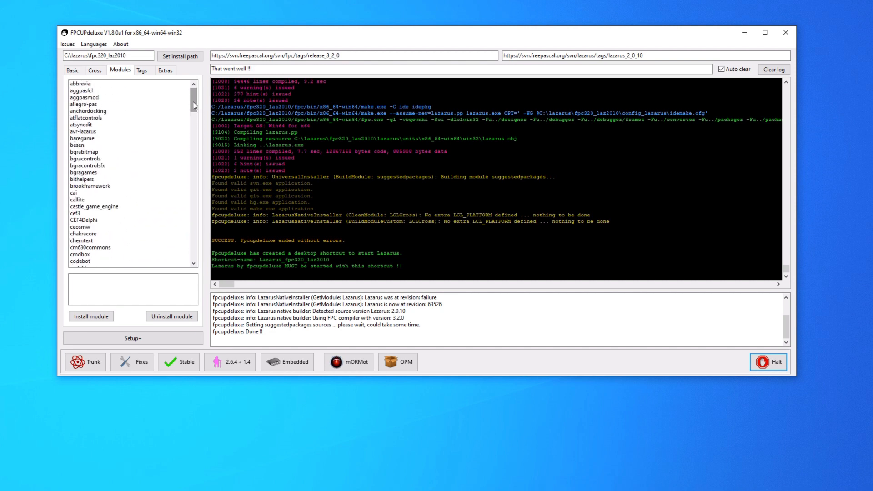
pyautogui.scroll(-3)
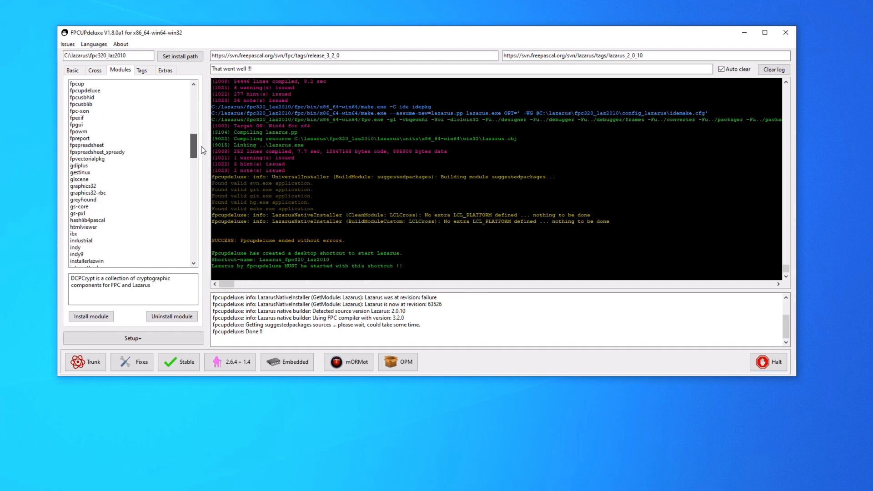
pyautogui.click(88, 220)
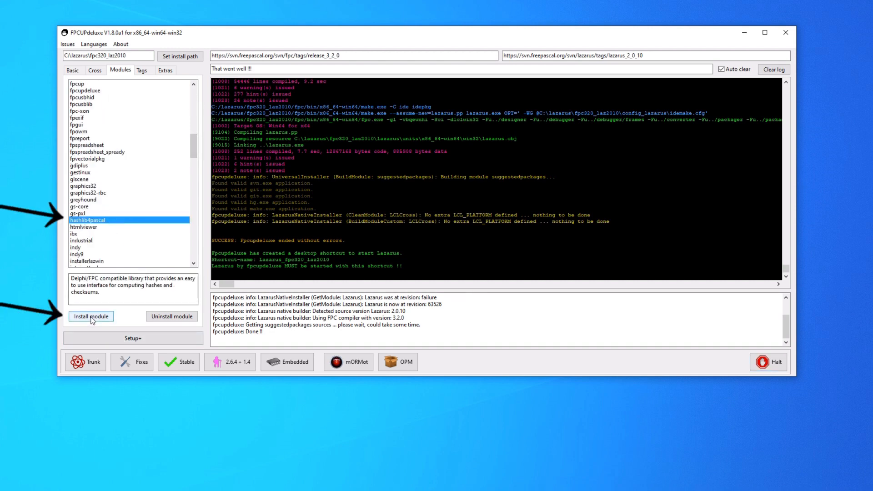
pyautogui.click(91, 317)
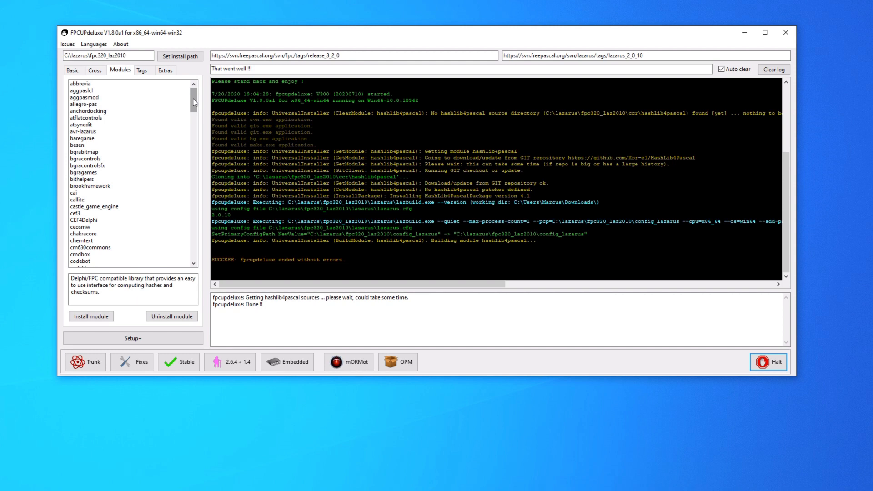
# Build a cross-compiler targeting CPU x86_64 and OS linux.
pyautogui.click(95, 70)
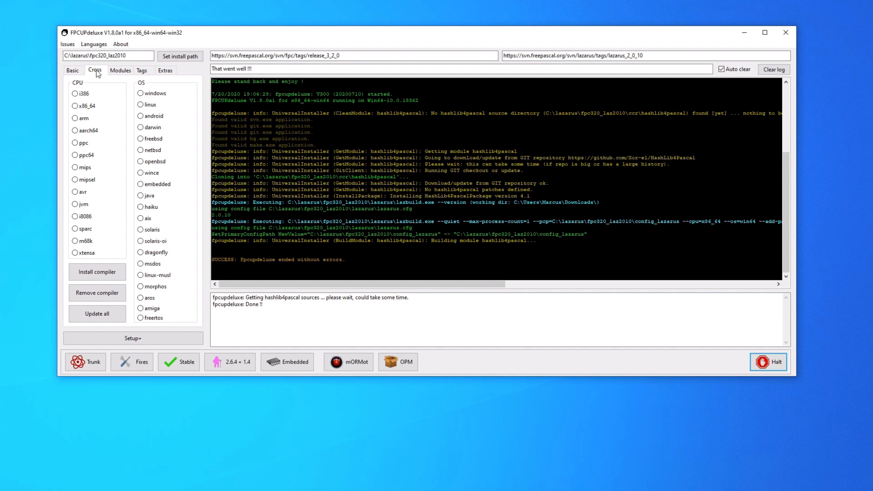
pyautogui.moveTo(98, 72)
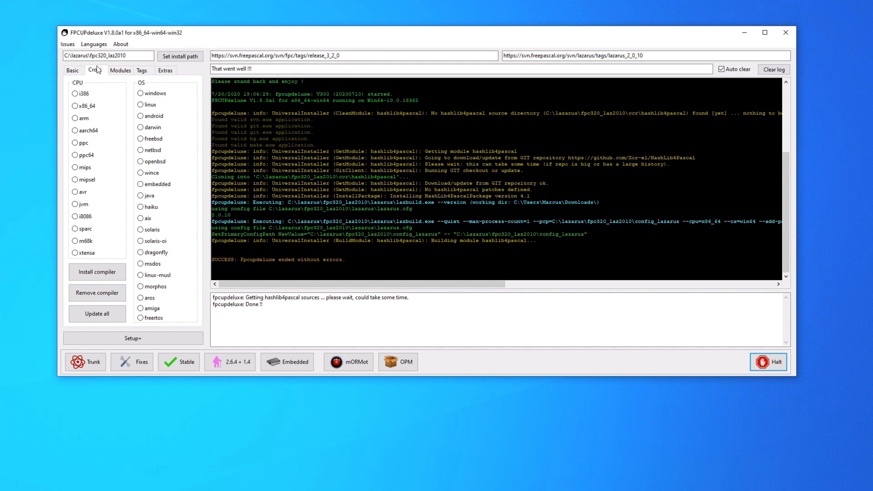
pyautogui.click(74, 105)
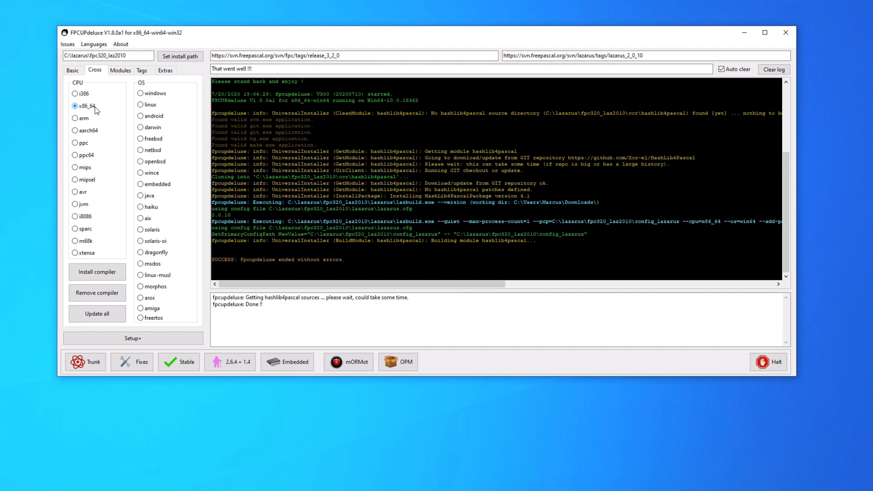
pyautogui.click(140, 105)
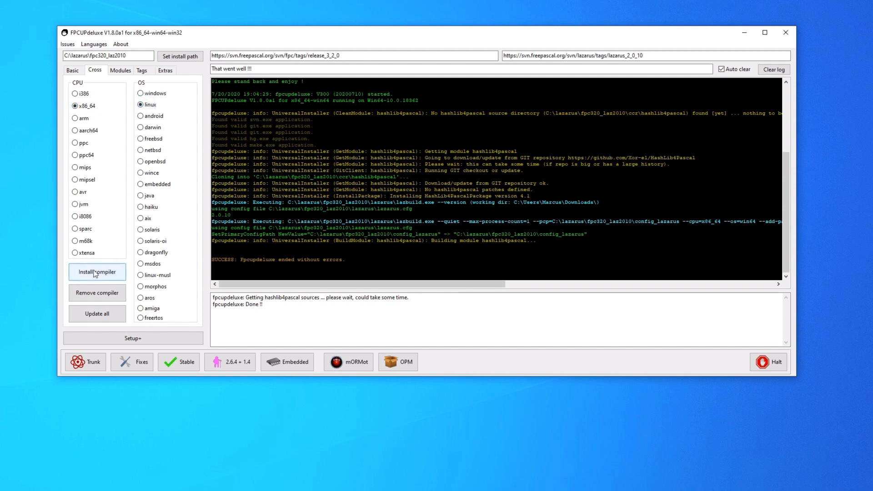
pyautogui.click(96, 271)
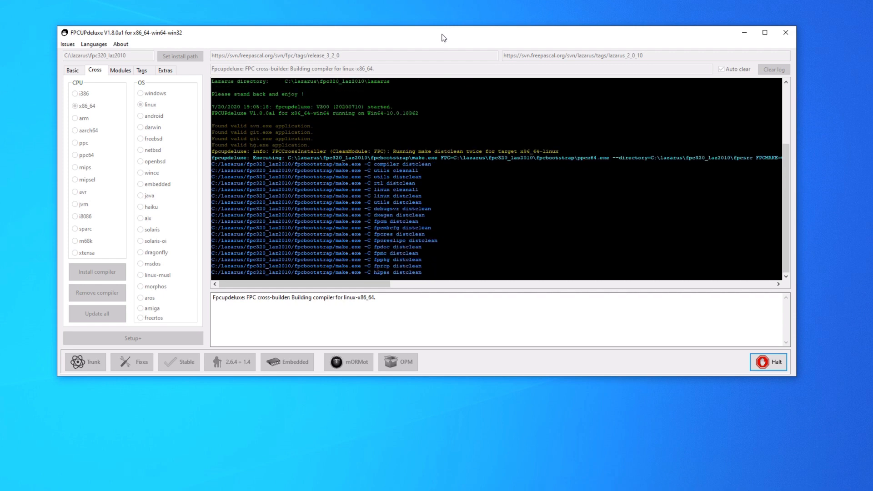
pyautogui.scroll(-3)
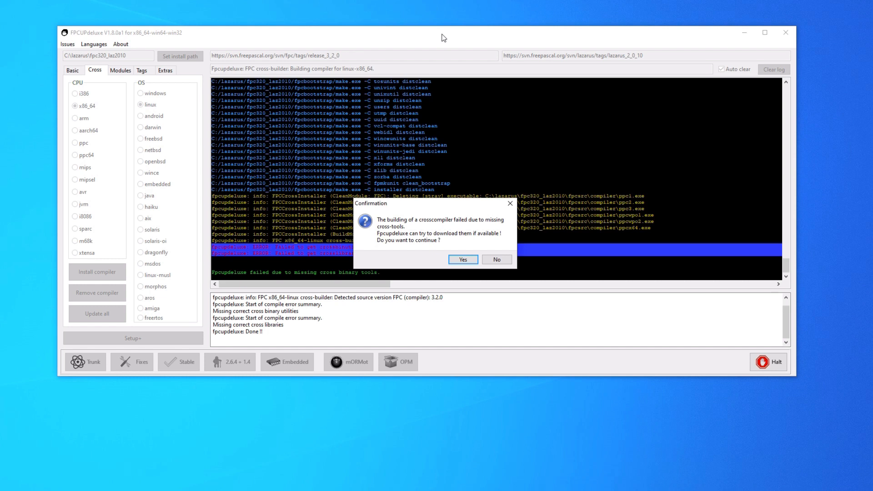
pyautogui.moveTo(400, 217)
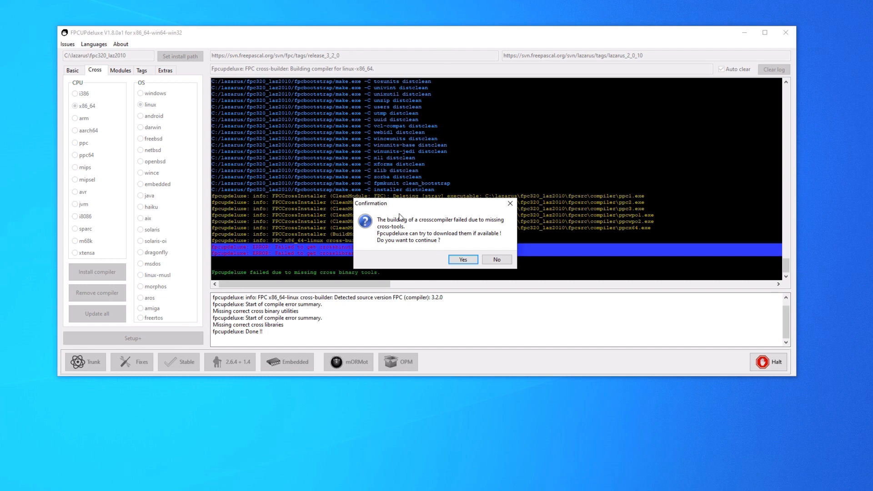
pyautogui.moveTo(456, 223)
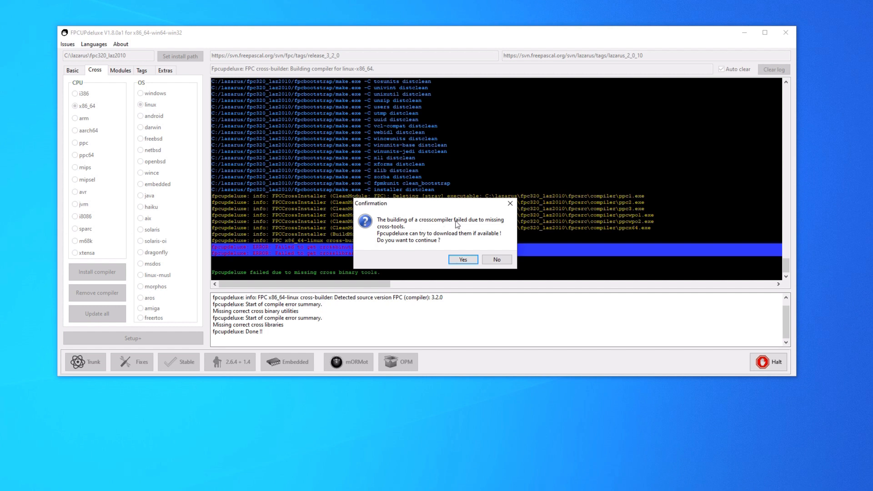
pyautogui.moveTo(466, 233)
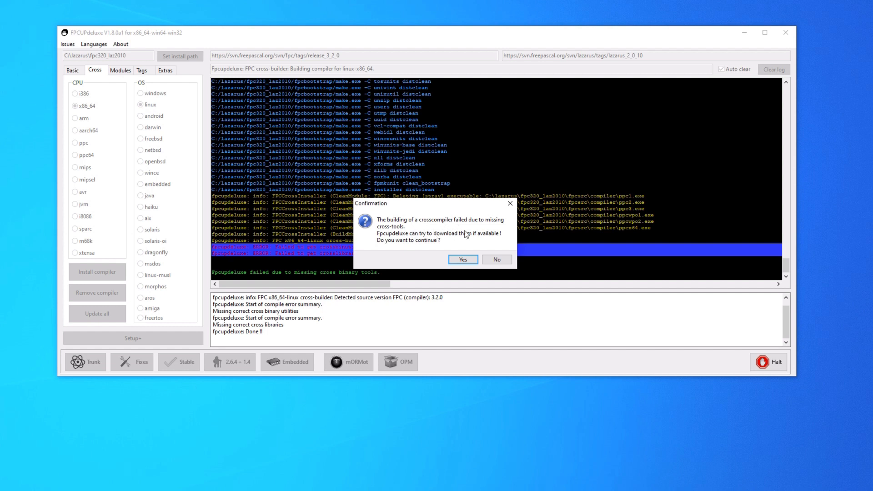
pyautogui.moveTo(404, 245)
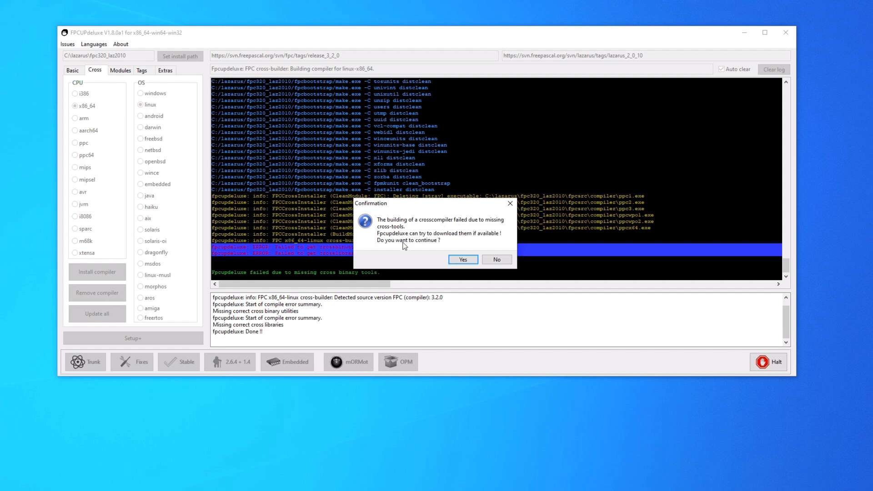
# Confirm downloading the missing cross-tools so the Linux build completes.
pyautogui.click(463, 259)
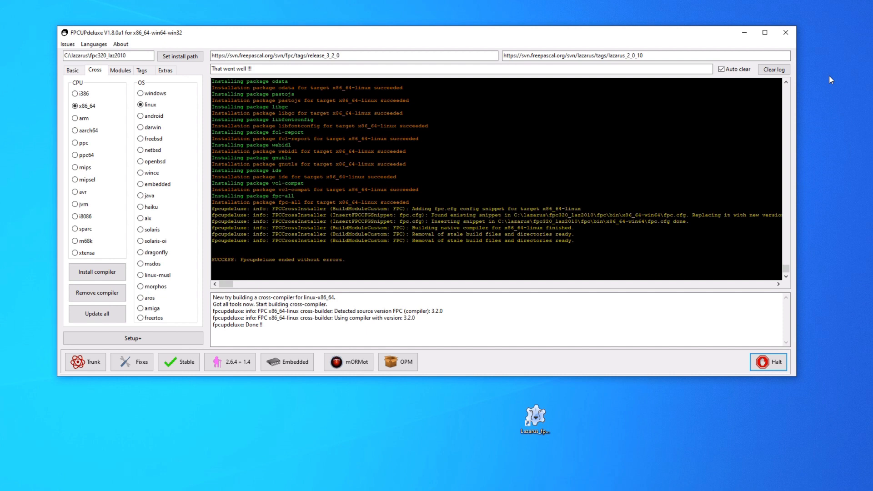
pyautogui.moveTo(778, 11)
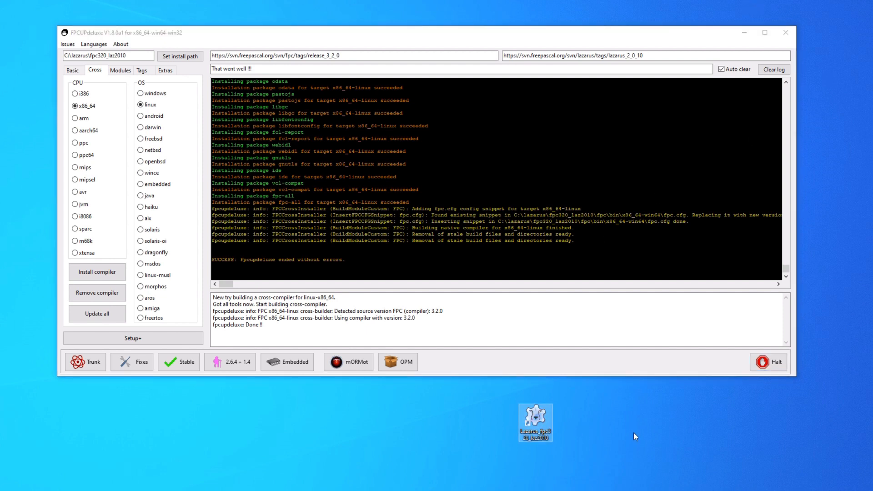
pyautogui.moveTo(567, 389)
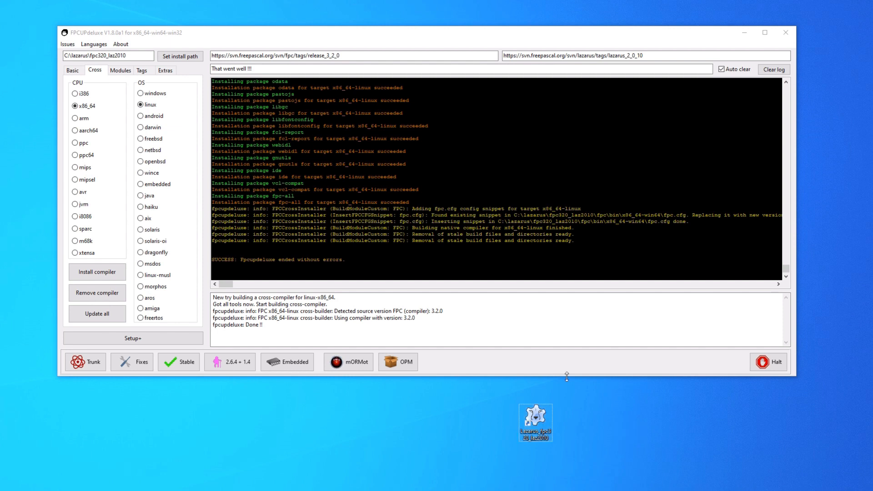
pyautogui.moveTo(562, 215)
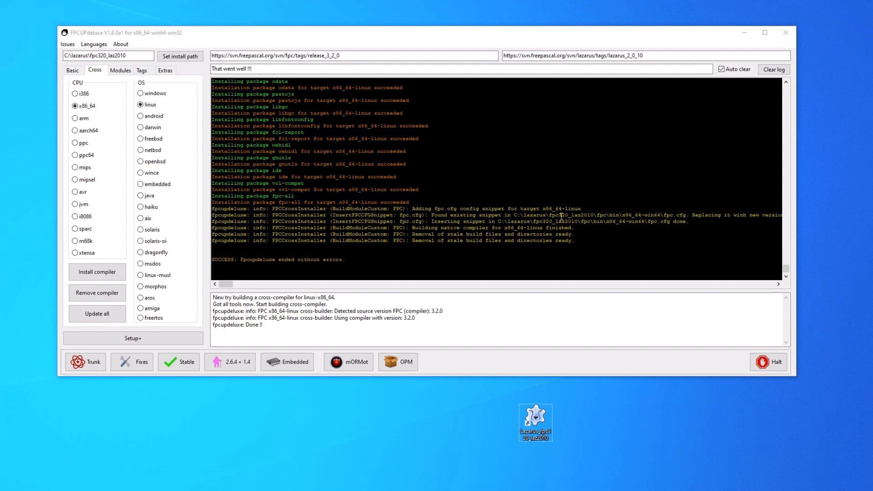
# Exit the FPCUPdeluxe window.
pyautogui.click(785, 33)
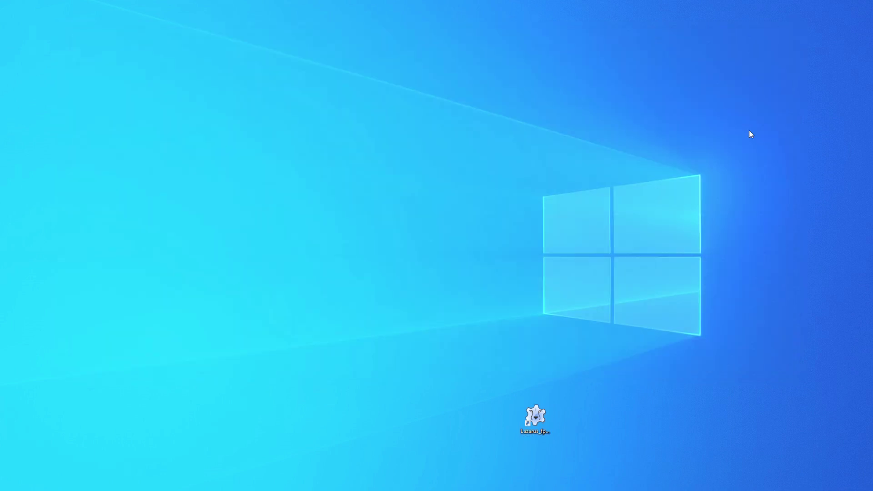
pyautogui.moveTo(665, 369)
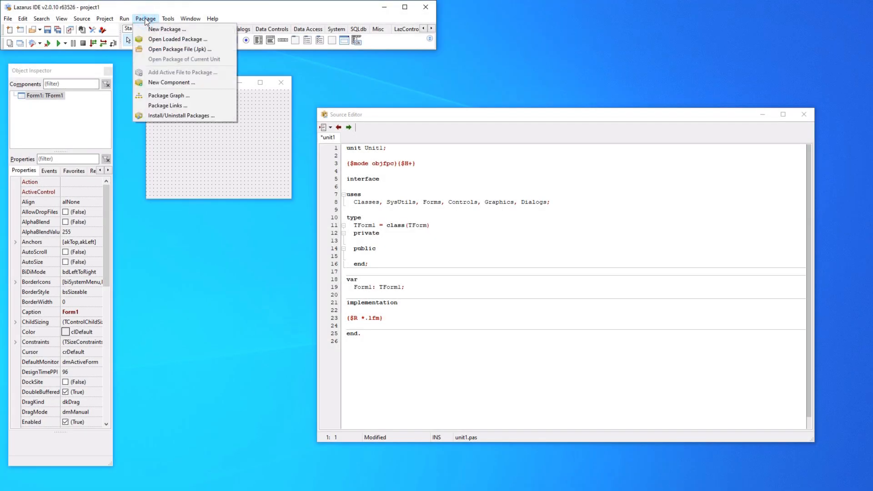
pyautogui.moveTo(188, 121)
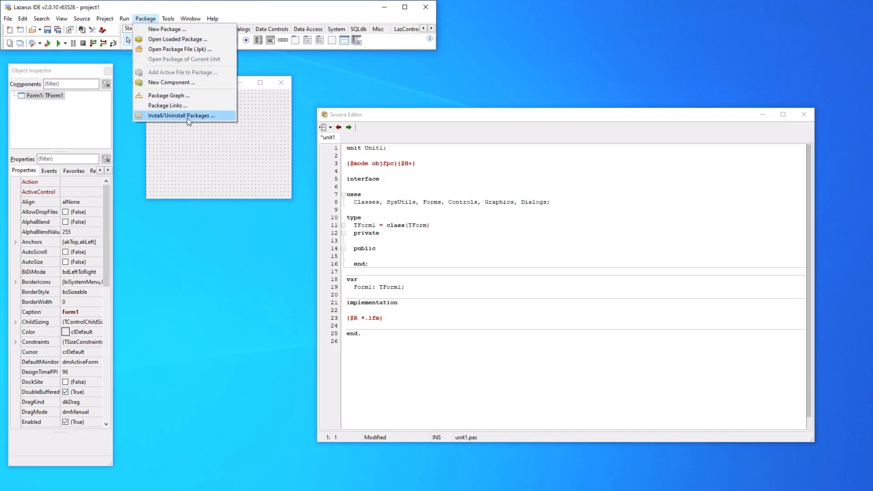
pyautogui.moveTo(180, 128)
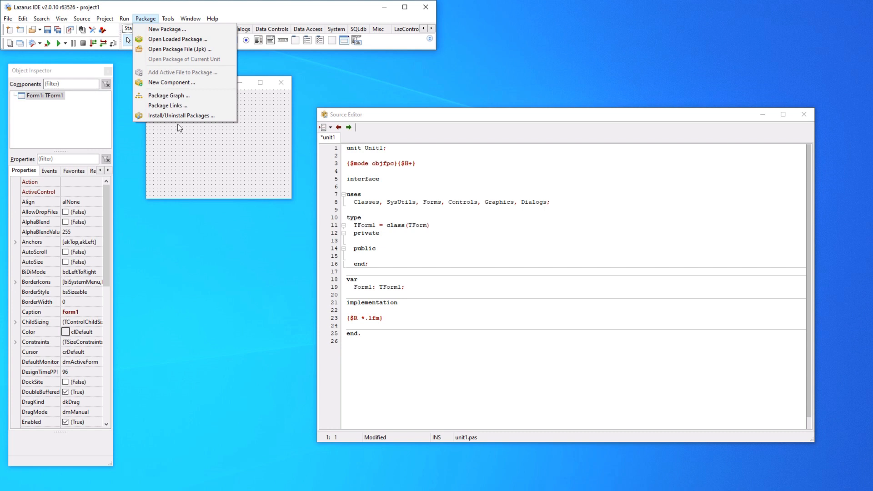
pyautogui.moveTo(192, 115)
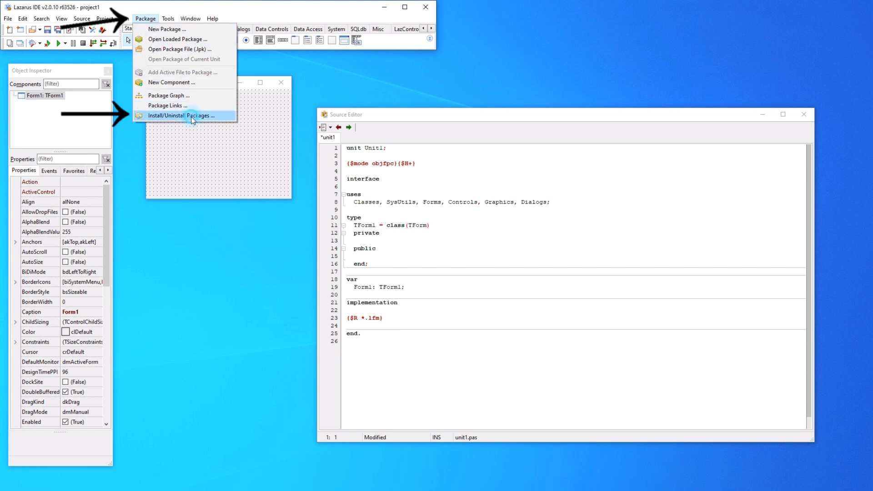
# Add OnlinePackageManager to the installed packages, rebuild the IDE, and skip saving changed project files.
pyautogui.click(181, 115)
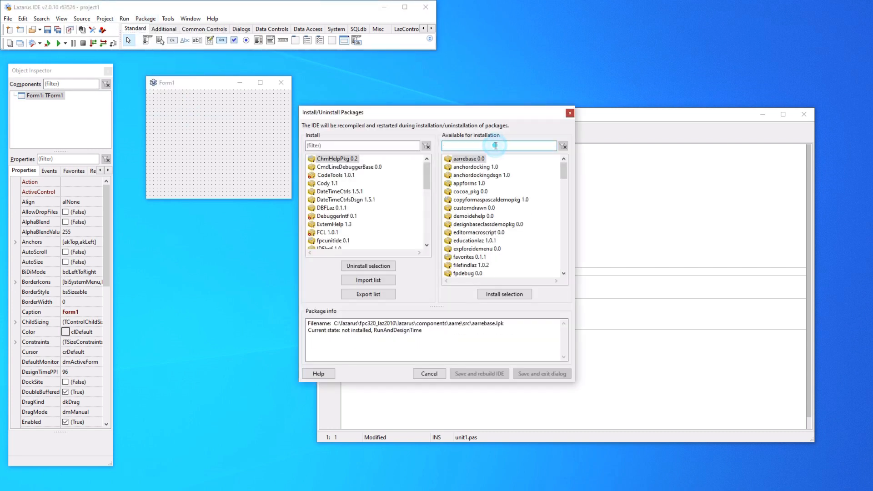
pyautogui.write('onlin')
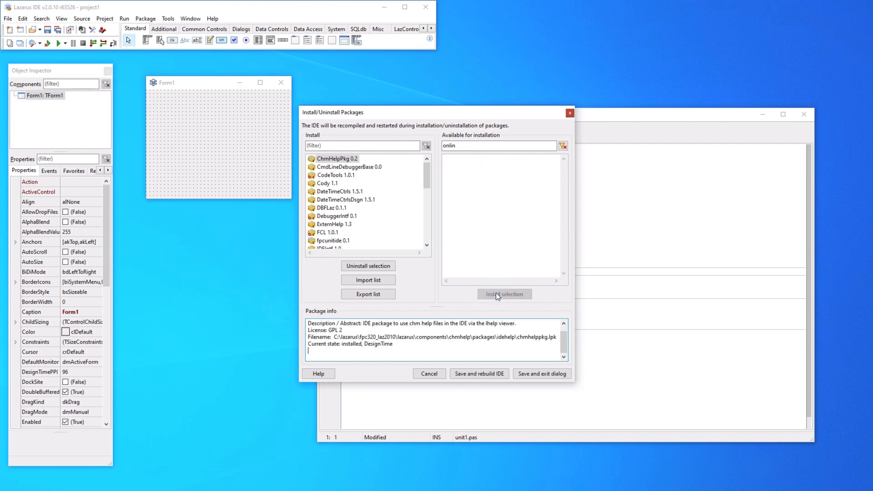
pyautogui.click(504, 295)
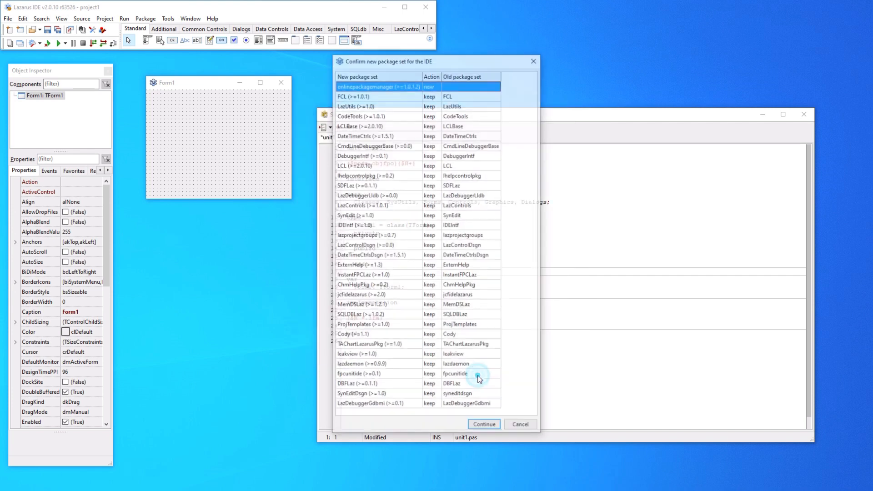
pyautogui.click(484, 425)
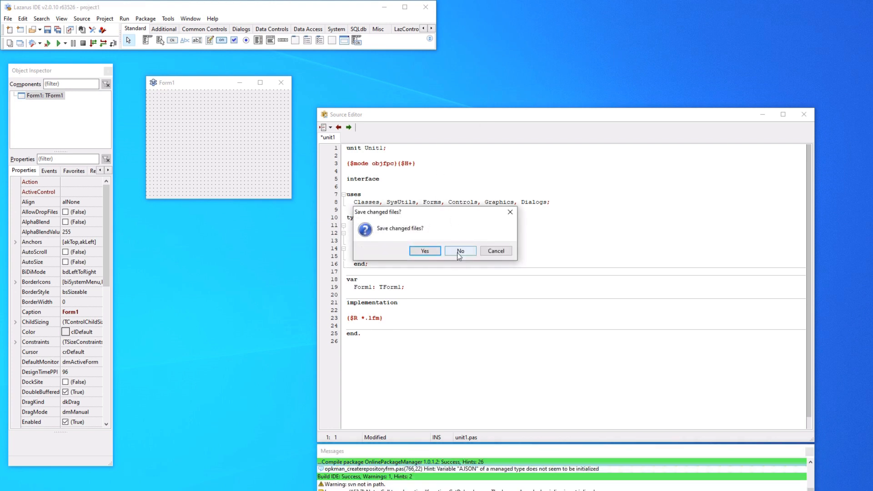
pyautogui.moveTo(470, 259)
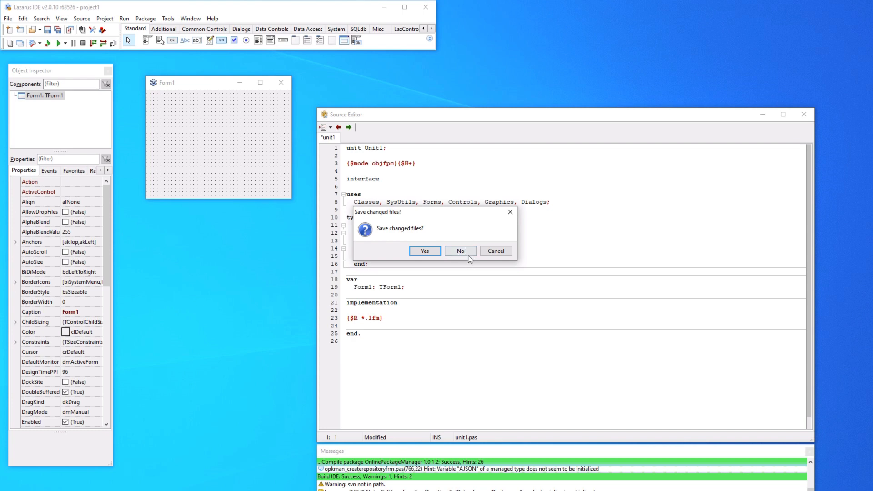
pyautogui.click(460, 251)
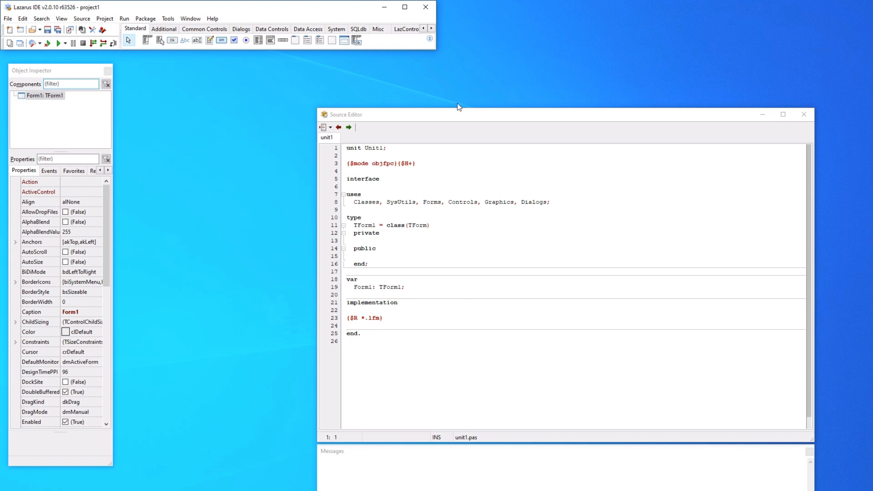
pyautogui.click(145, 18)
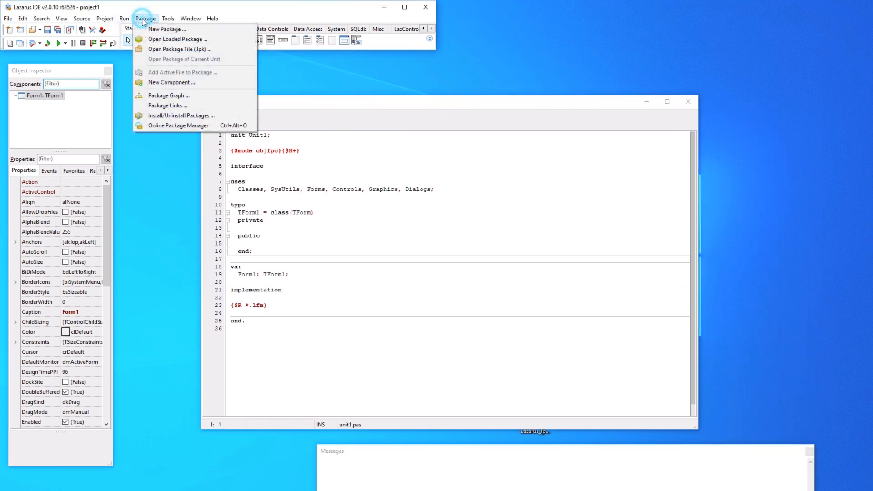
pyautogui.moveTo(181, 116)
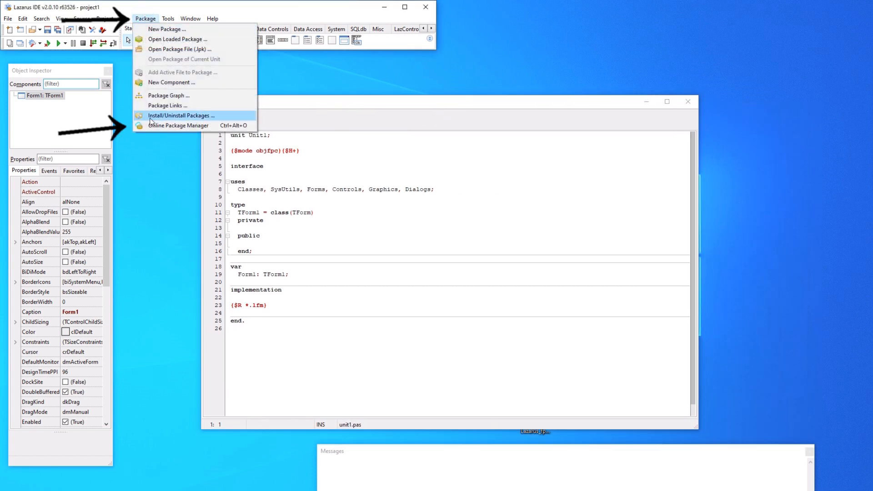
pyautogui.click(179, 125)
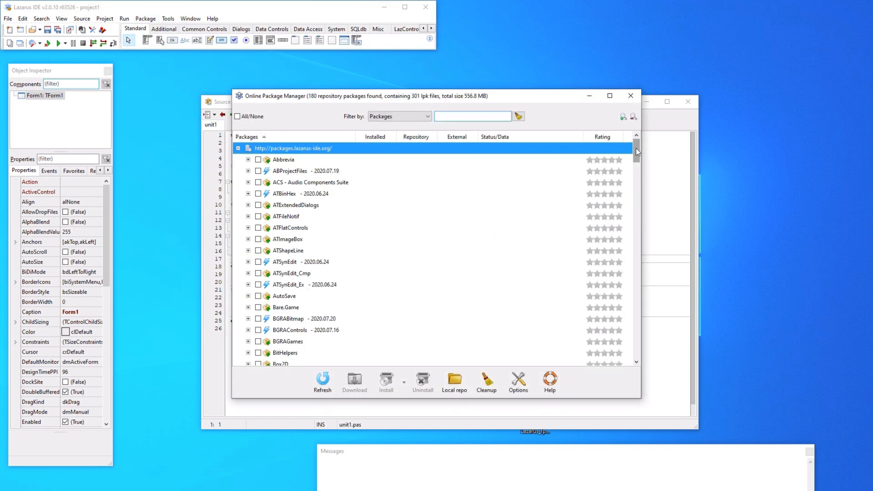
pyautogui.scroll(-3)
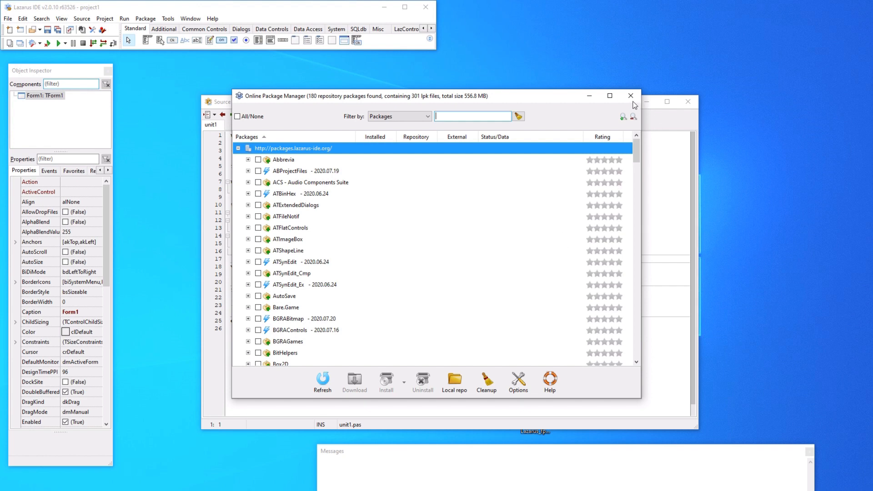
pyautogui.click(630, 96)
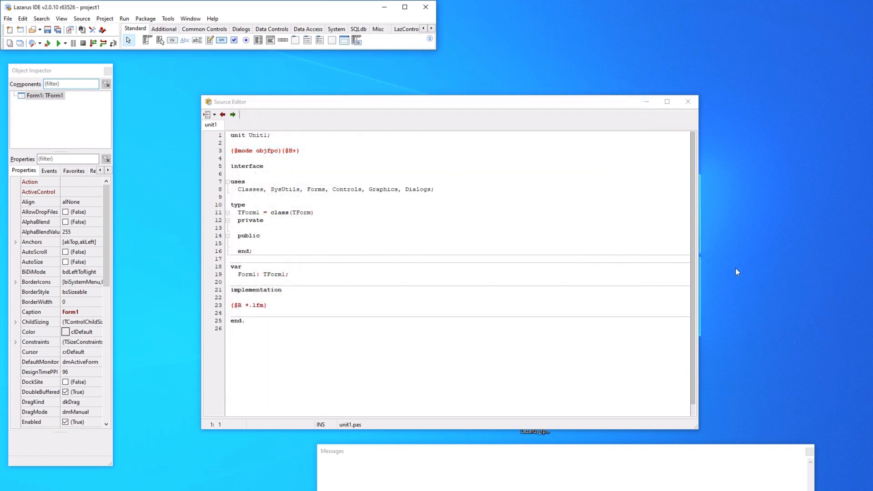
pyautogui.moveTo(784, 262)
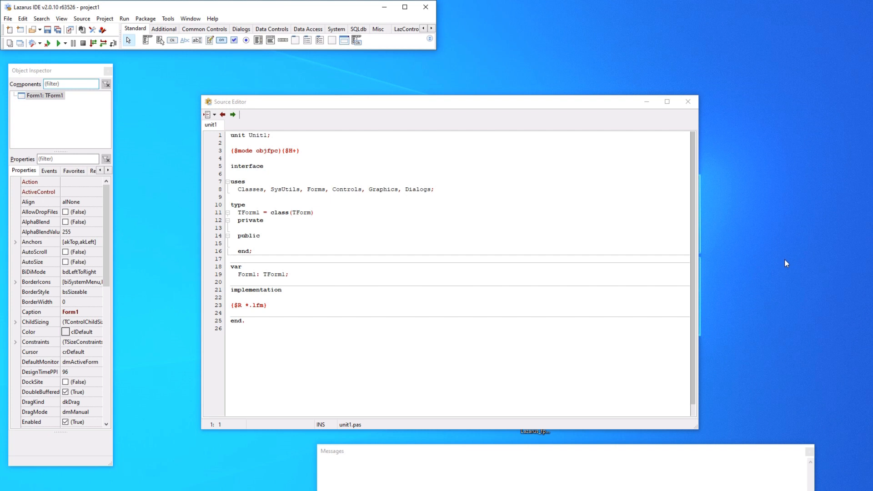